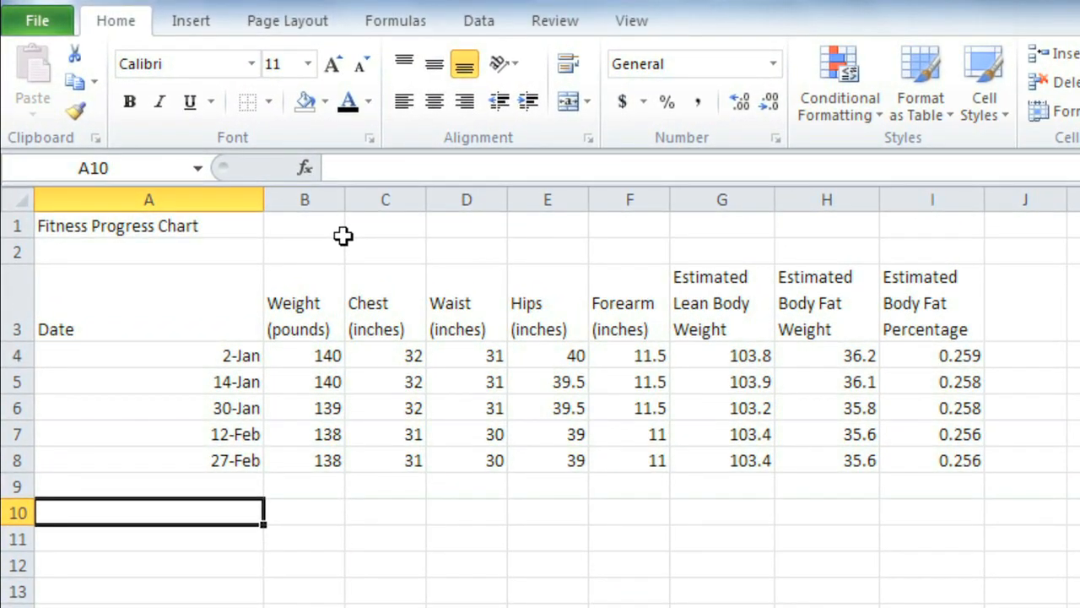
mouse_move(233, 226)
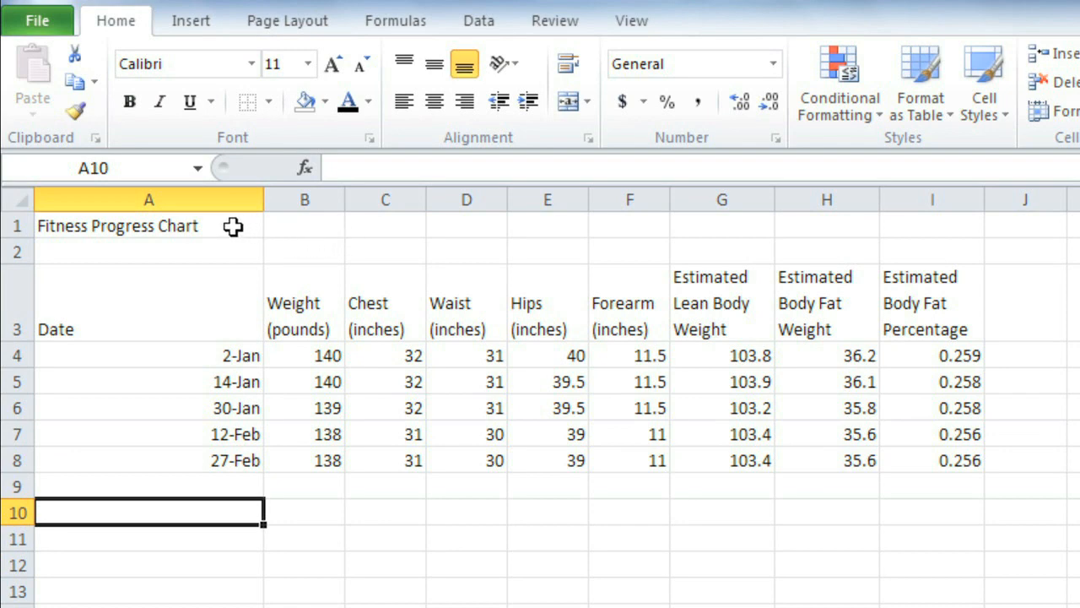
Enlarge the title in A1 to 16 point and step it up to 18 point
click(149, 226)
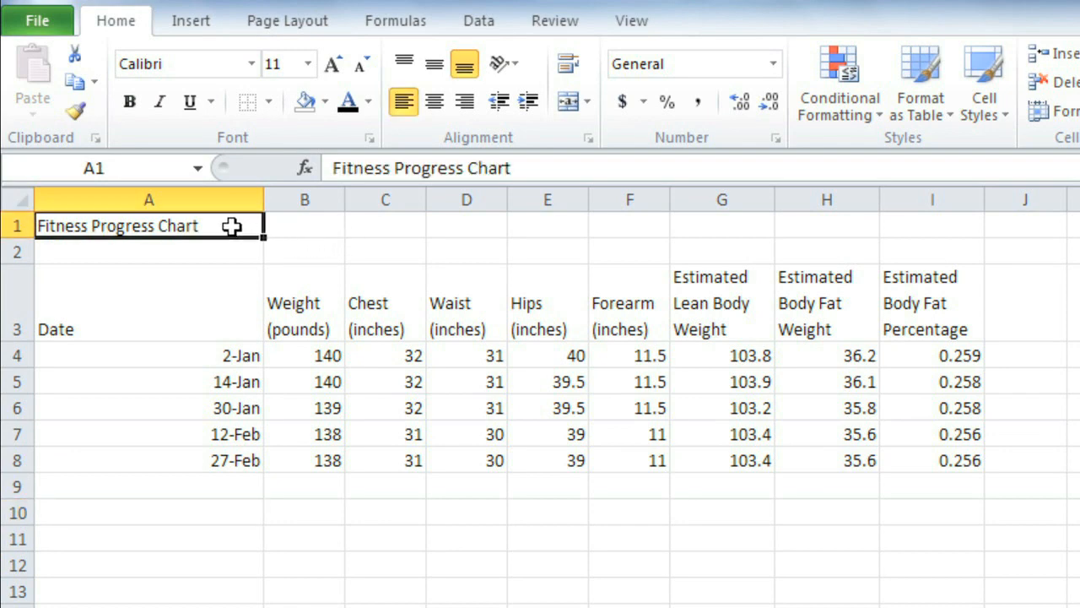
mouse_move(257, 160)
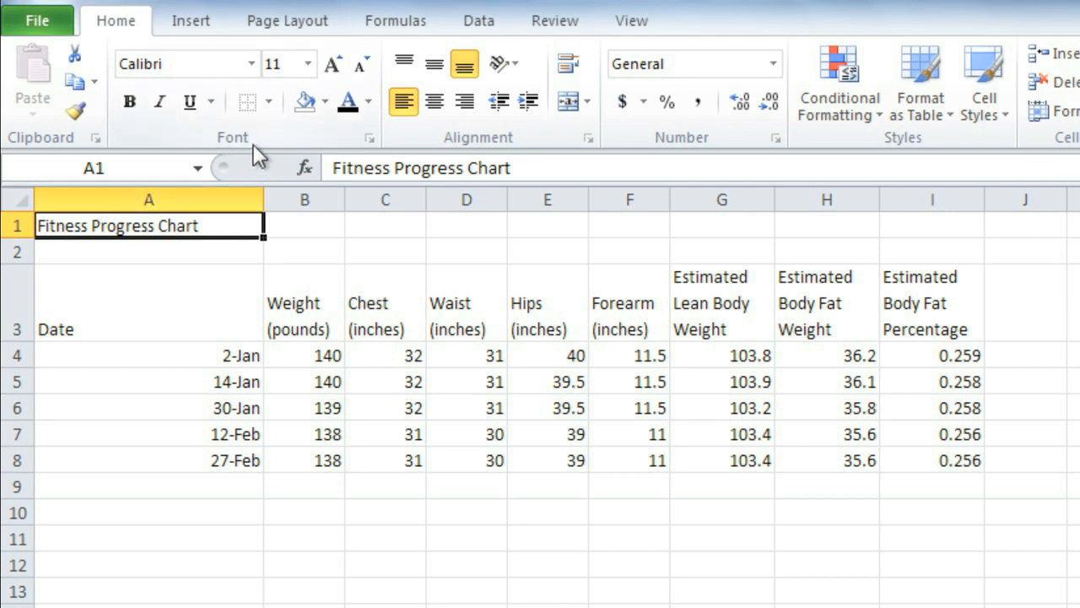
mouse_move(307, 64)
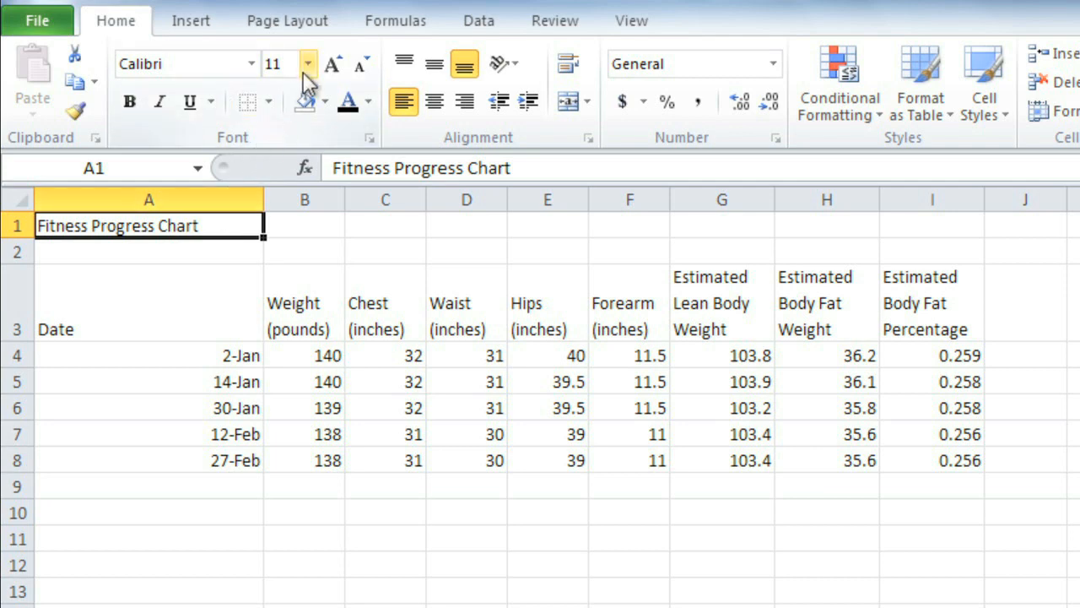
click(309, 64)
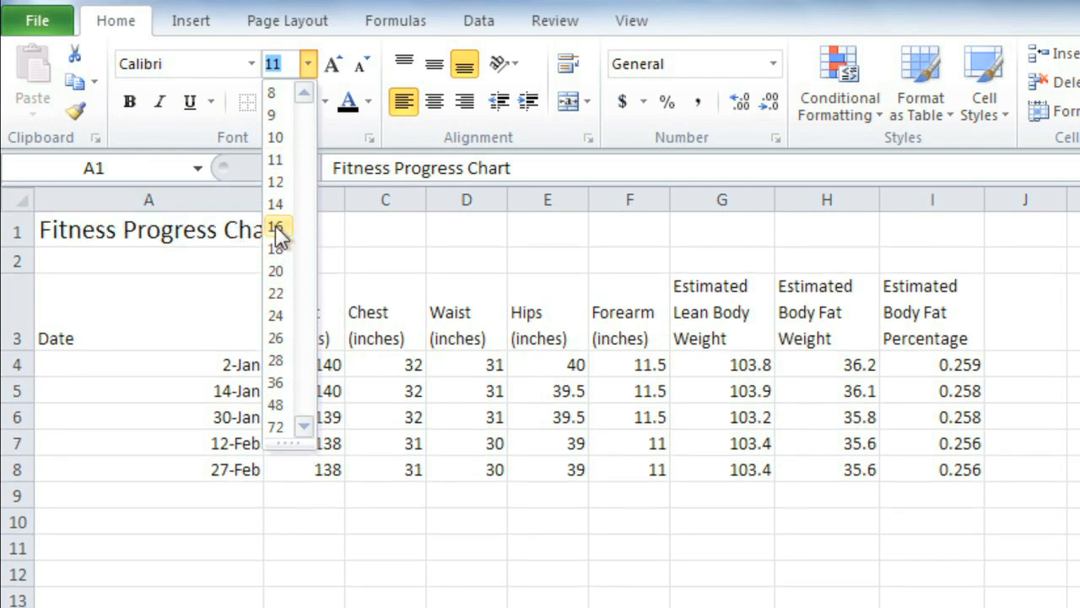
click(275, 226)
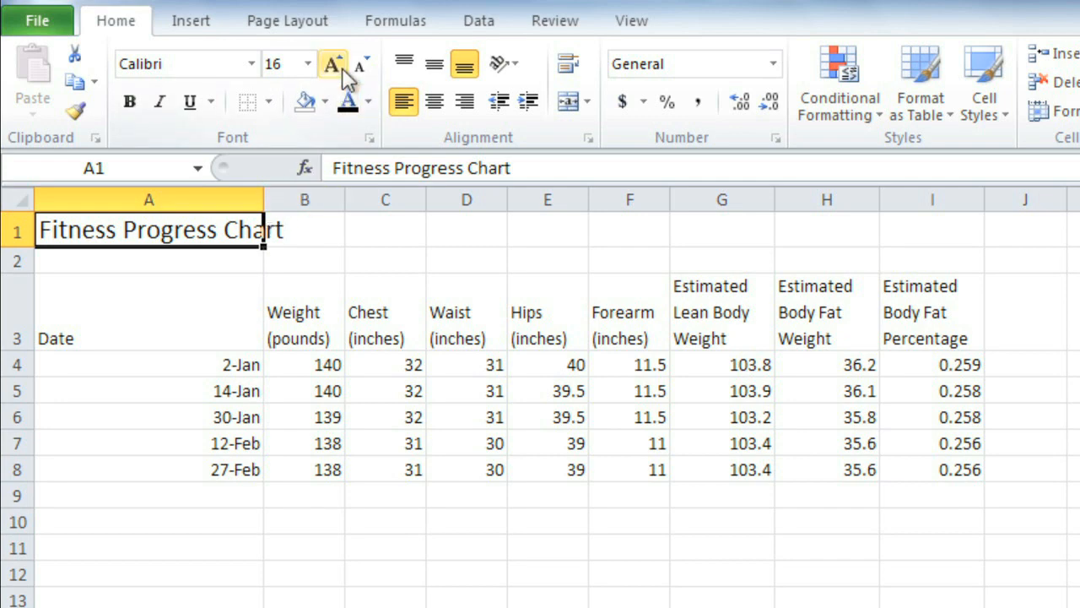
mouse_move(362, 64)
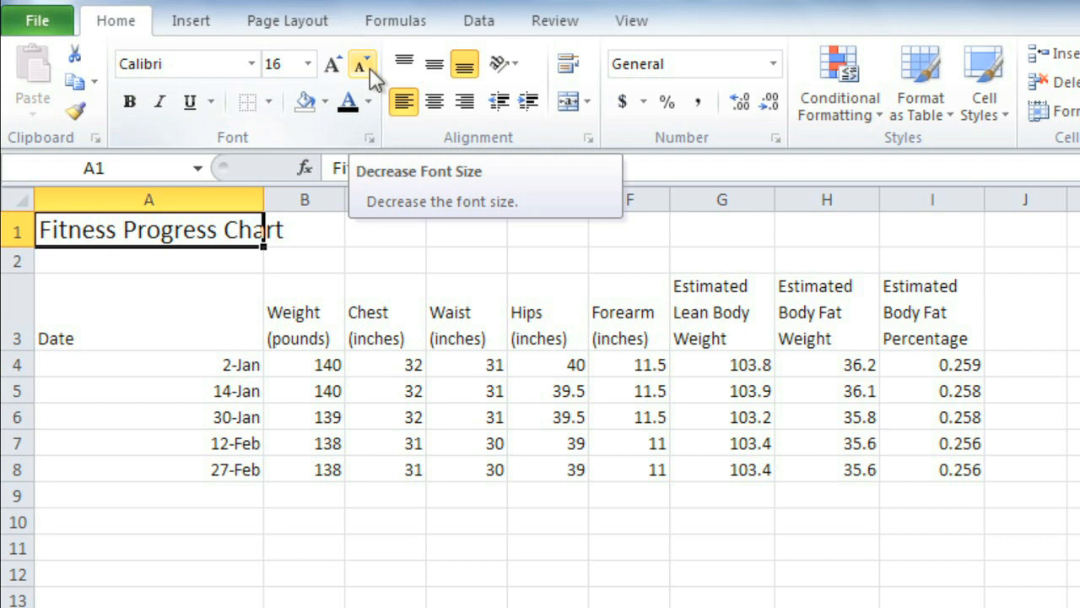
click(332, 64)
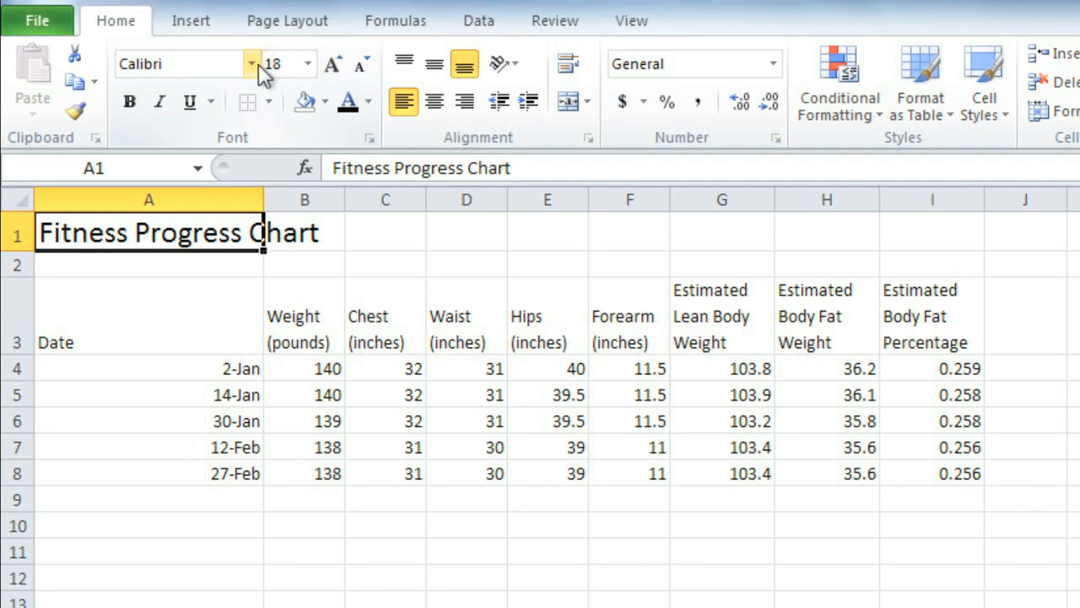
Change the title font to Cambria
click(251, 64)
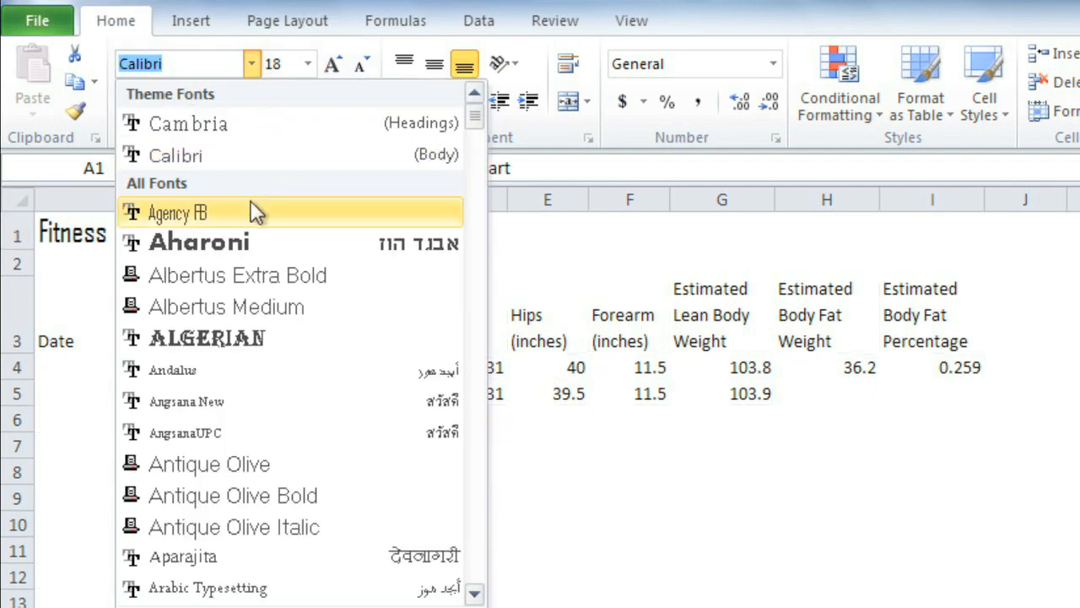
mouse_move(253, 243)
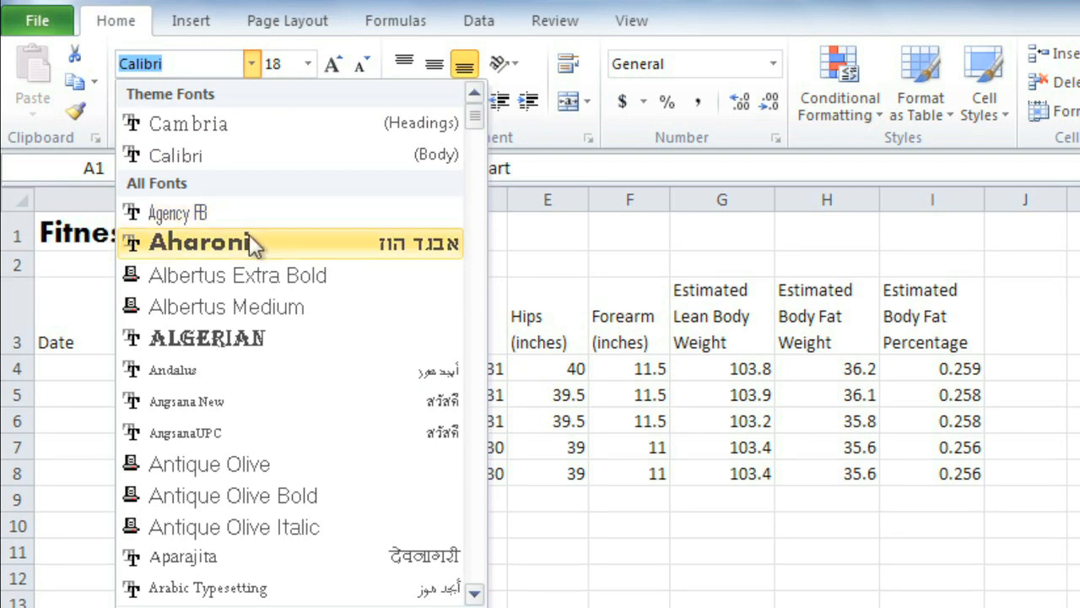
click(188, 124)
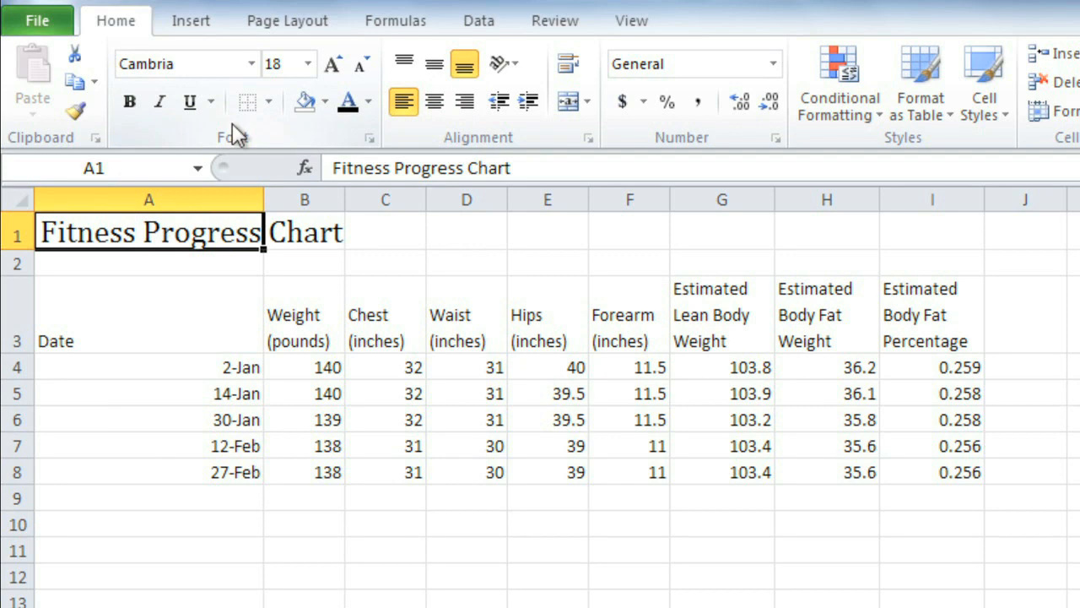
Colour the title an orange shade chosen from More Colors
click(368, 101)
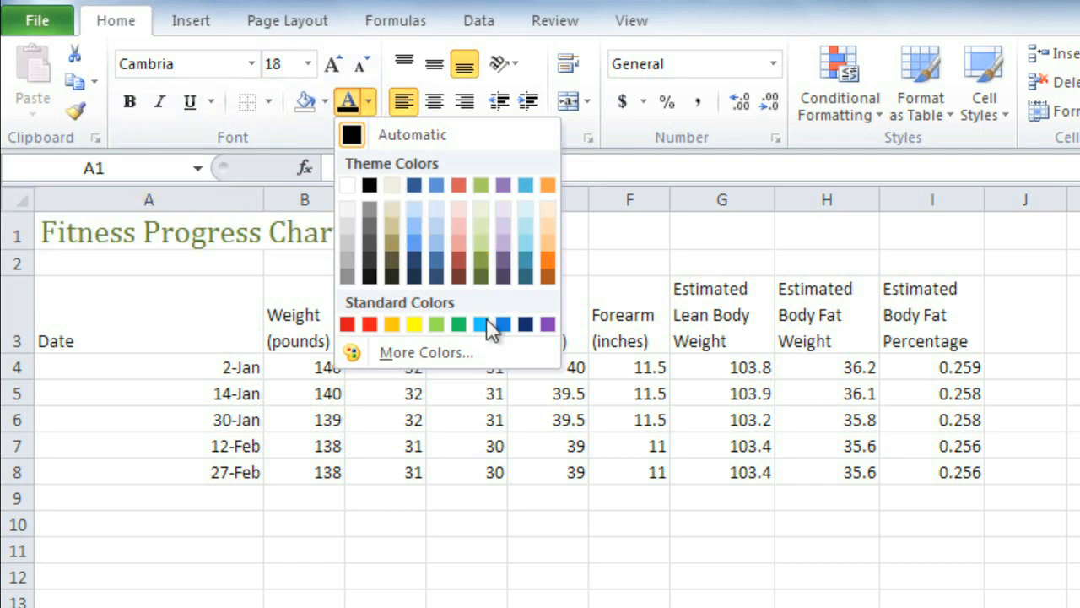
click(426, 352)
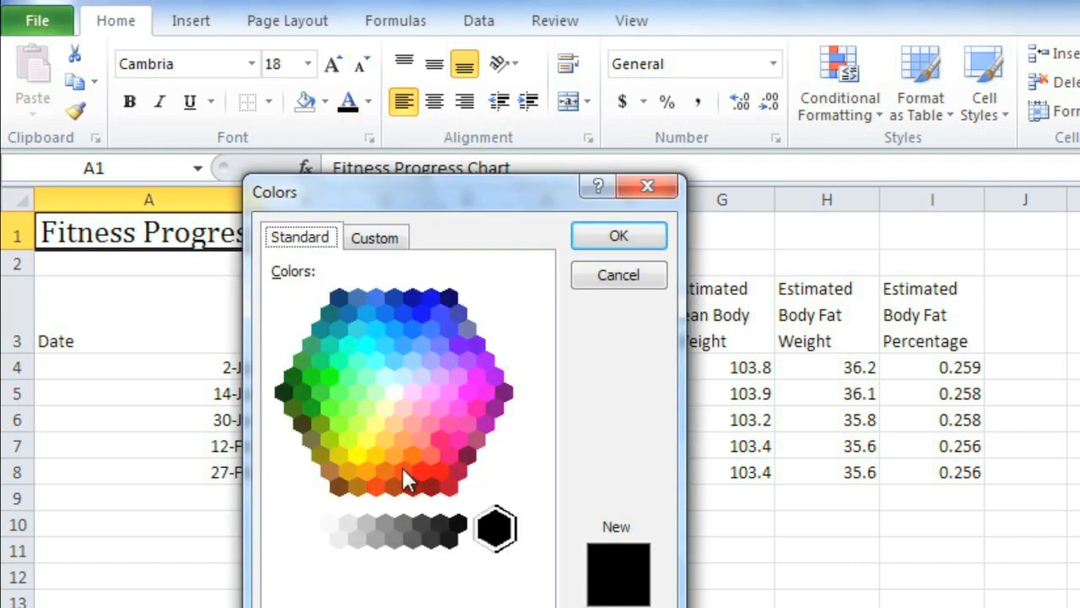
click(401, 469)
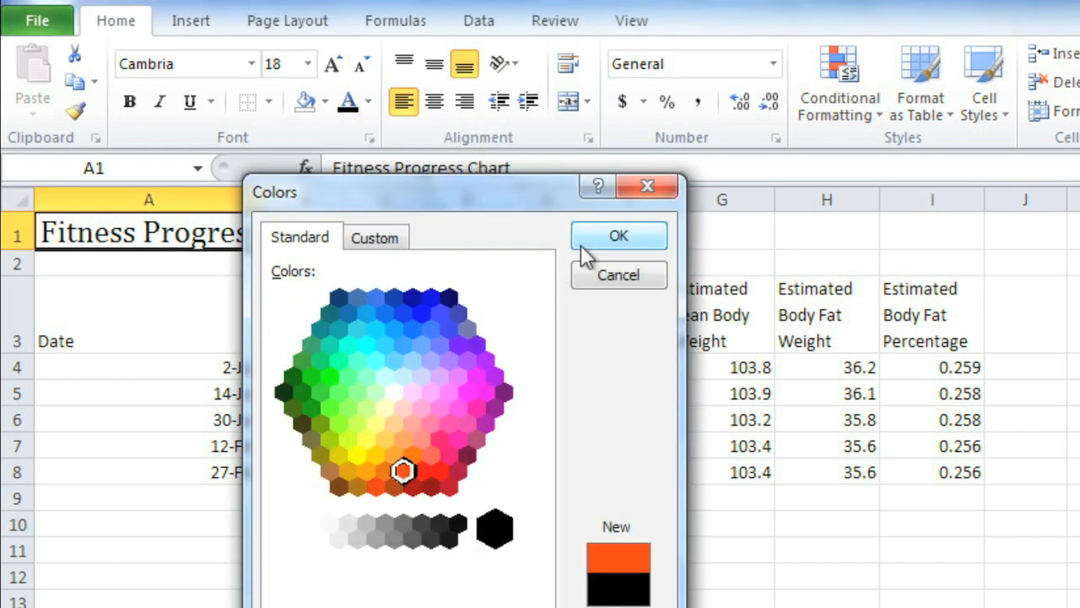
click(618, 236)
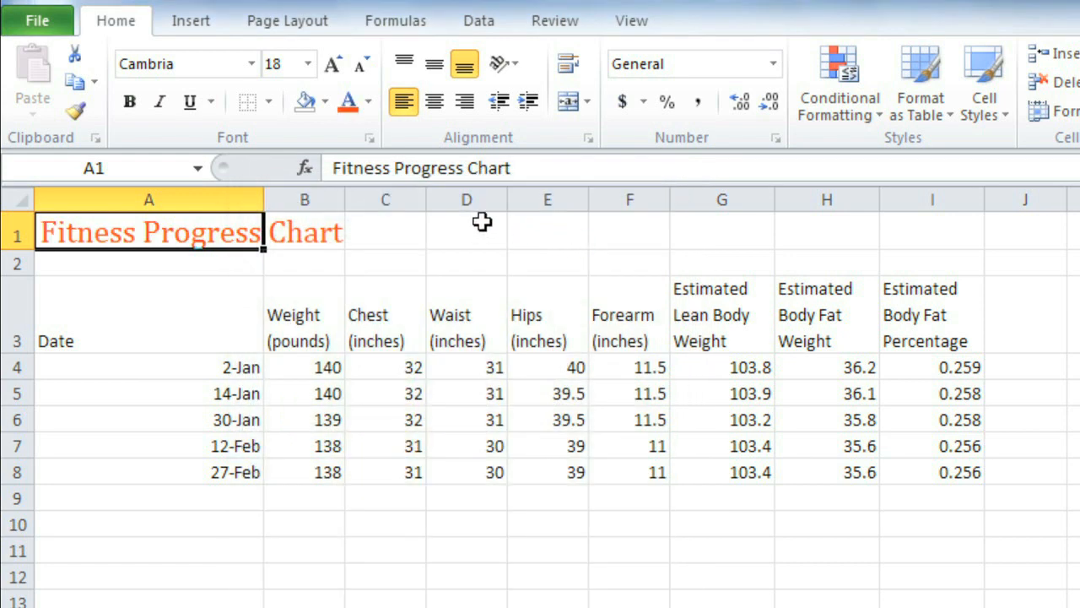
mouse_move(128, 101)
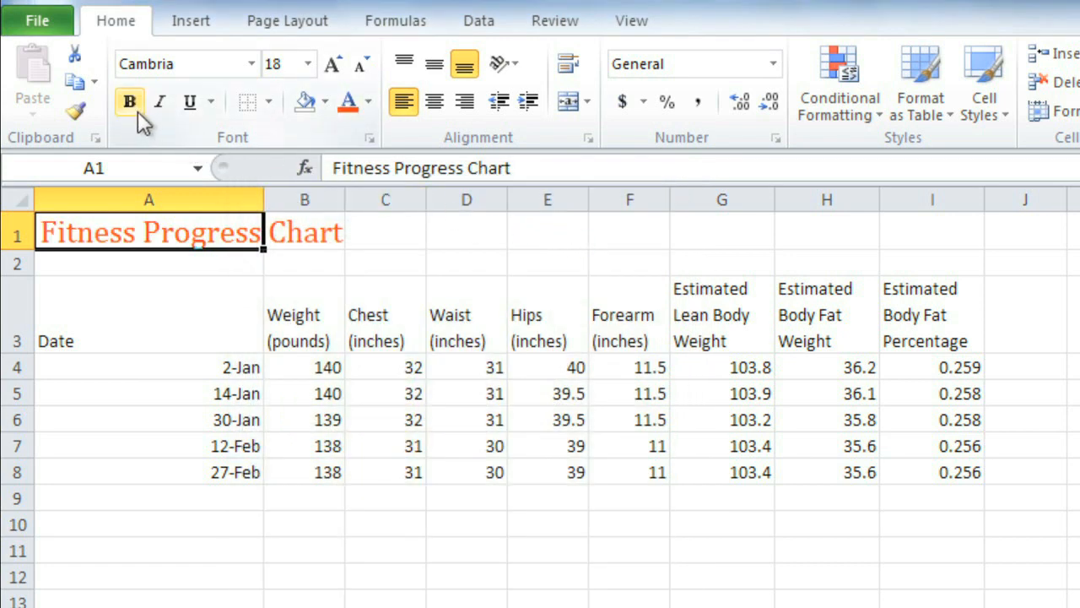
mouse_move(189, 103)
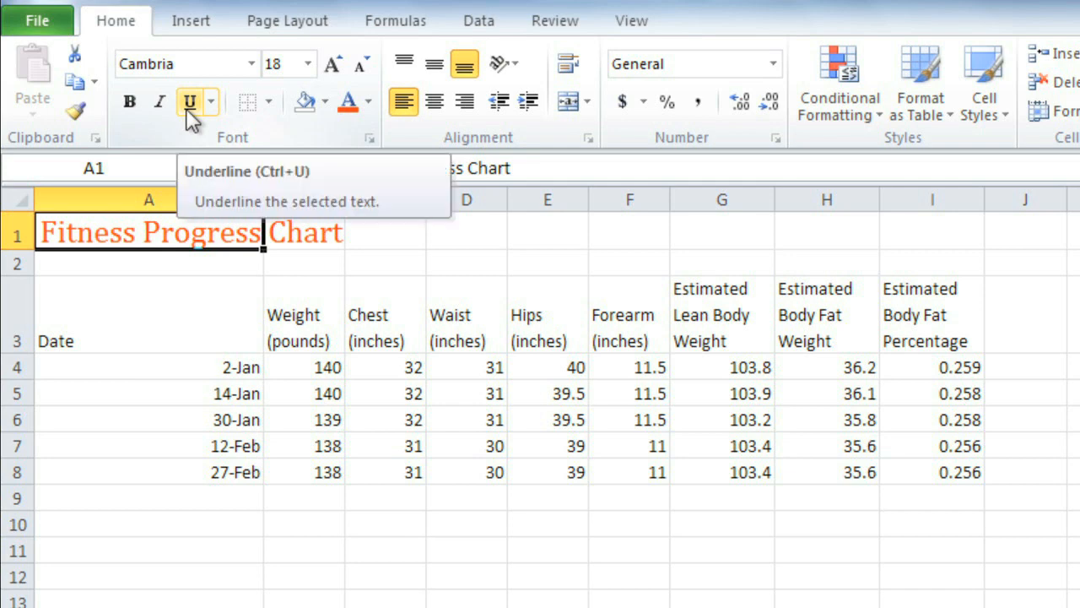
Make the orange title italic and bold
click(161, 102)
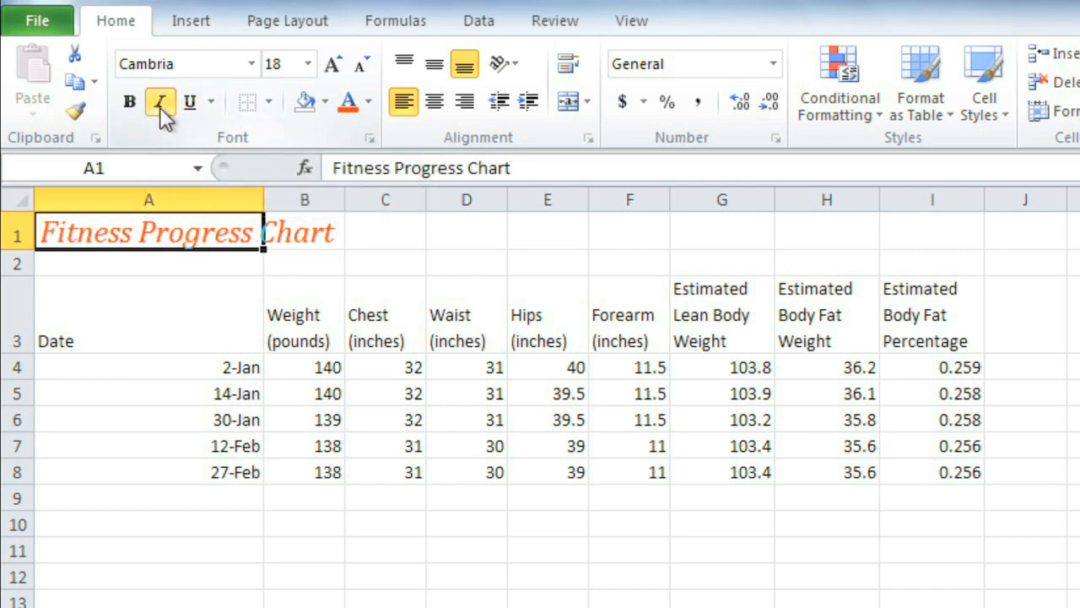
click(129, 101)
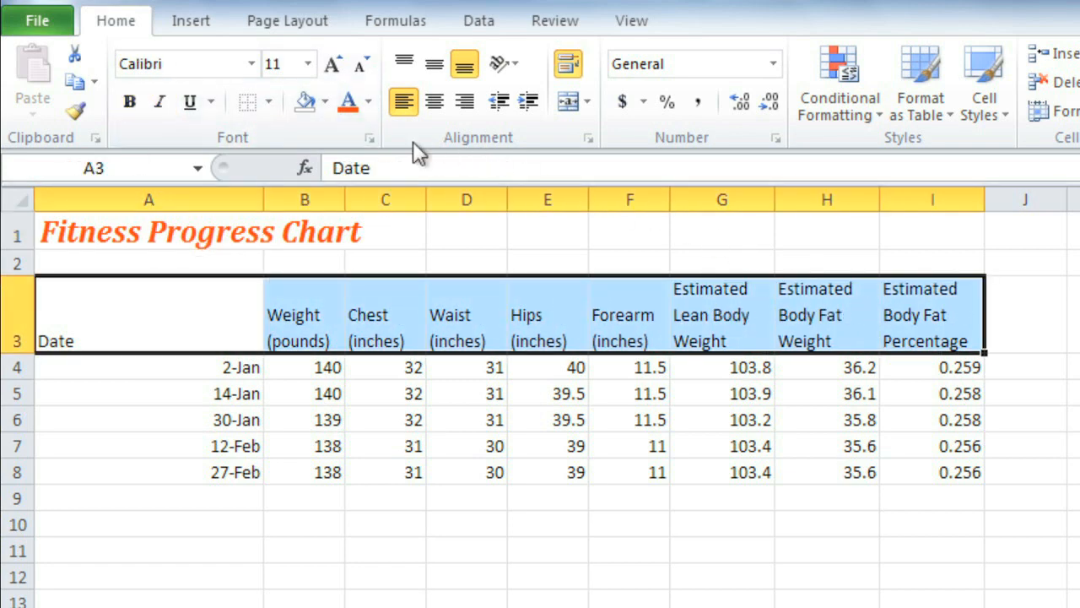
Fill the A3:I3 header row with Dark Blue
click(328, 102)
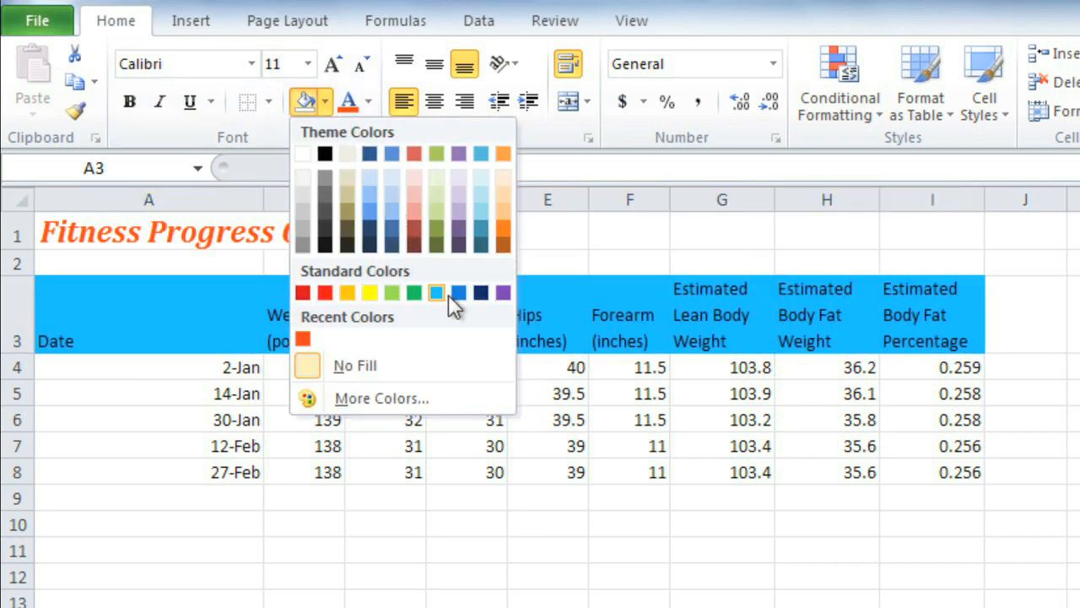
click(459, 292)
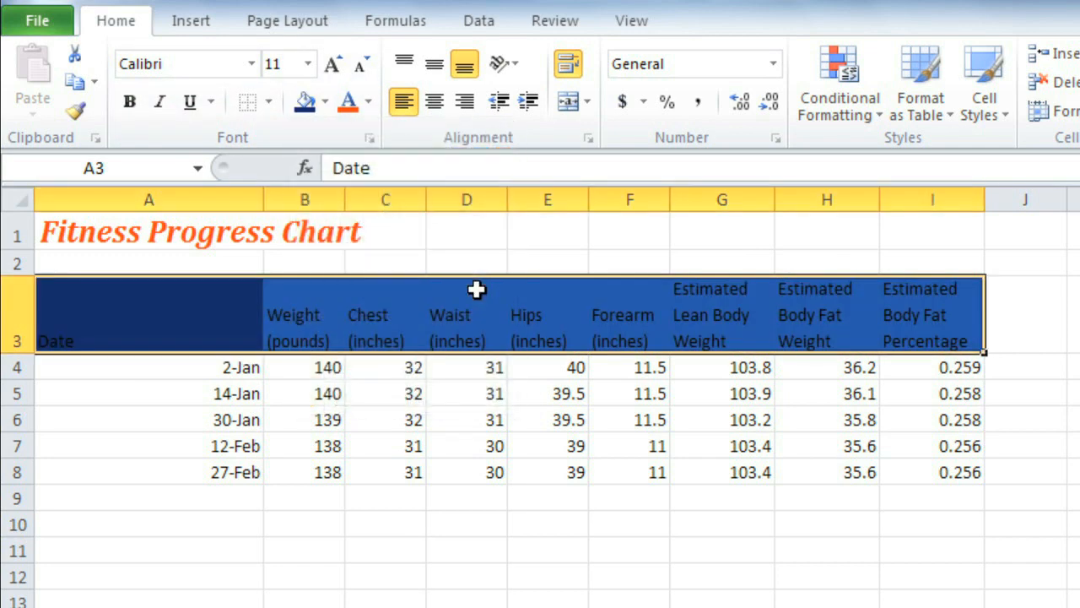
mouse_move(375, 131)
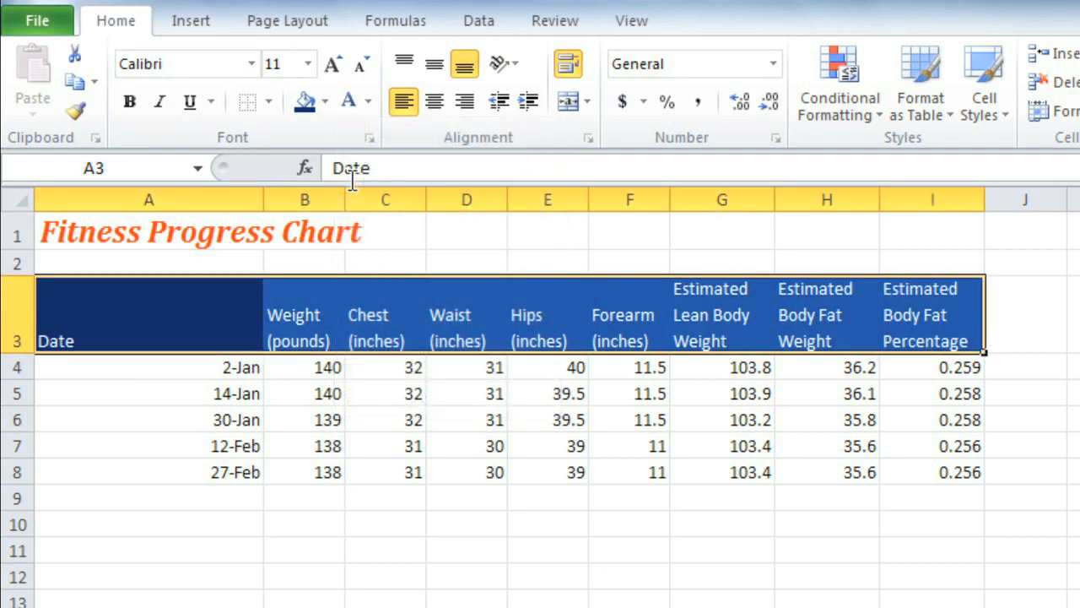
mouse_move(351, 169)
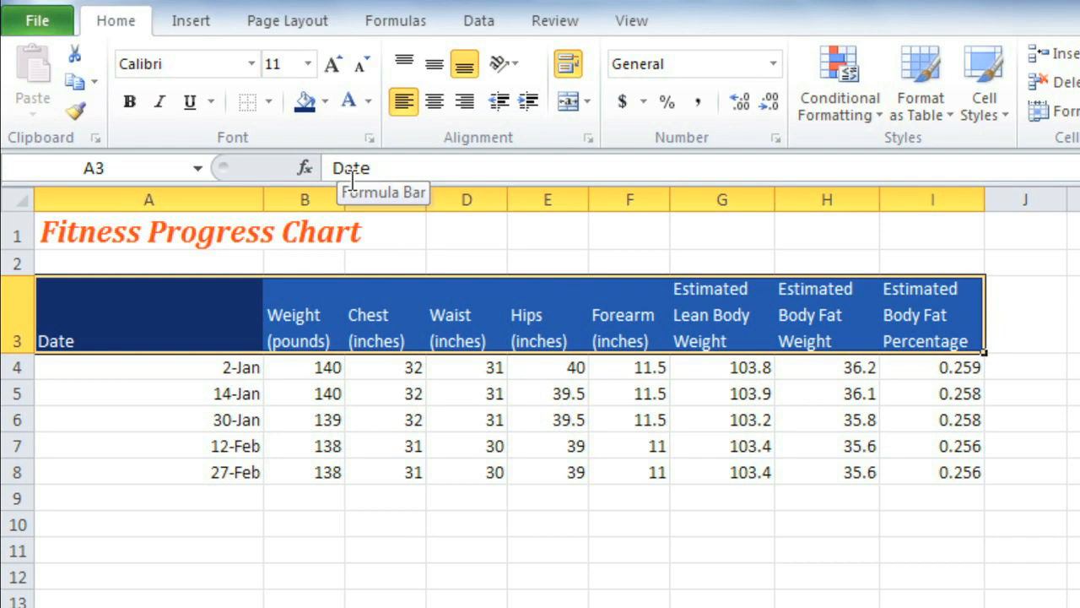
mouse_move(428, 142)
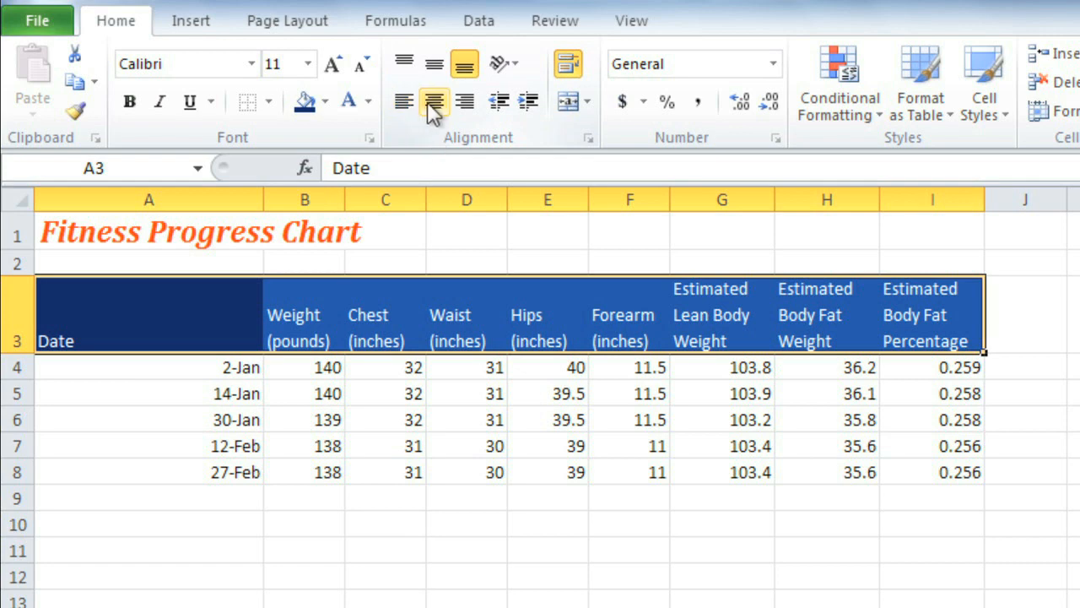
Try right and top alignment, then settle on Middle Align and Center for the headers
click(464, 102)
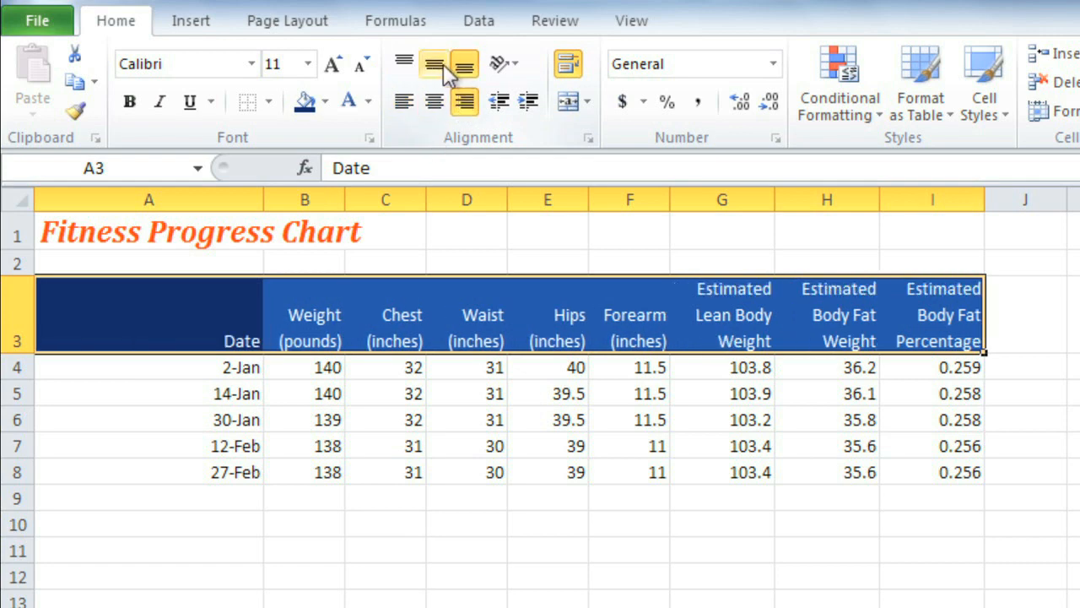
click(404, 64)
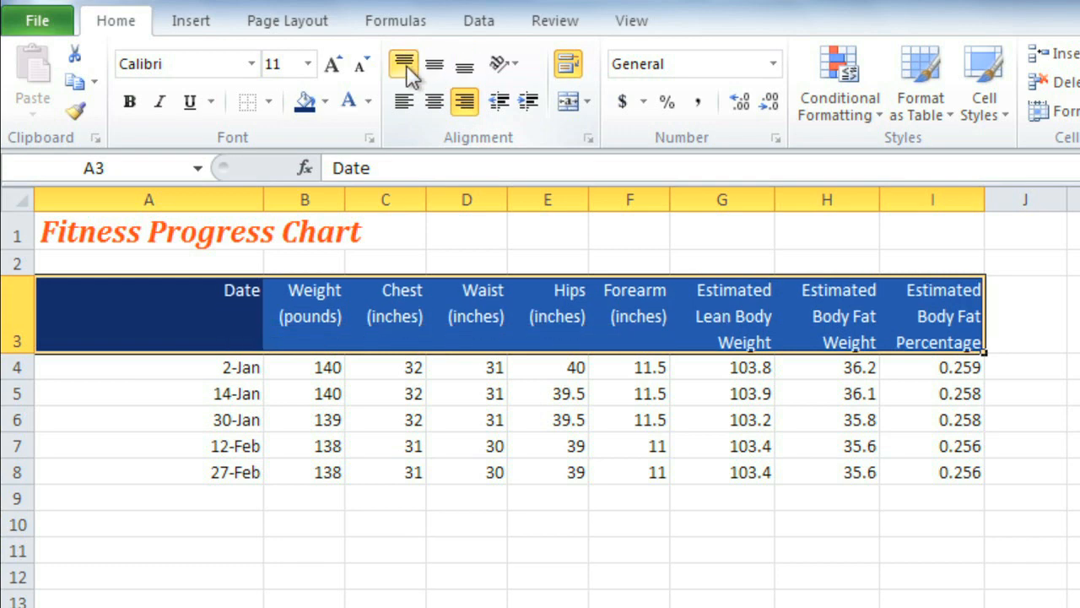
click(434, 64)
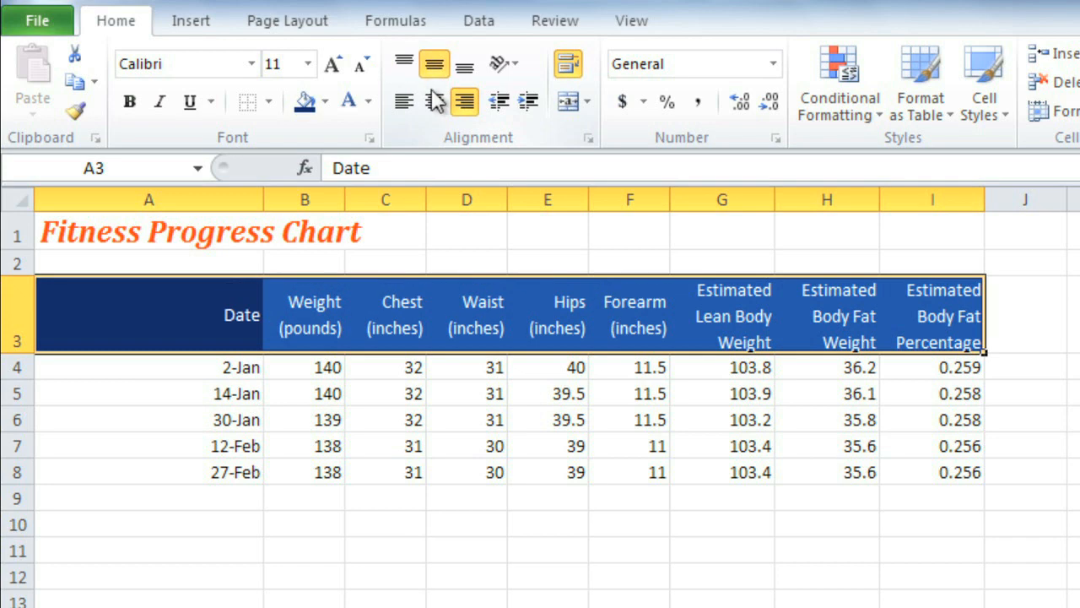
click(433, 102)
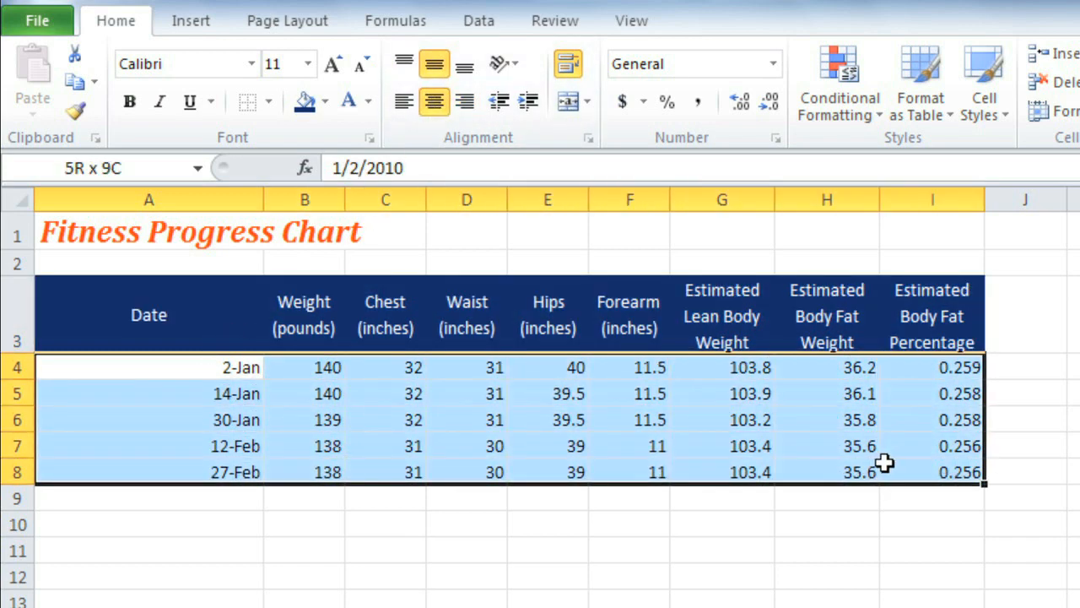
Fill data rows A4:I8 light blue and apply All Borders
click(325, 102)
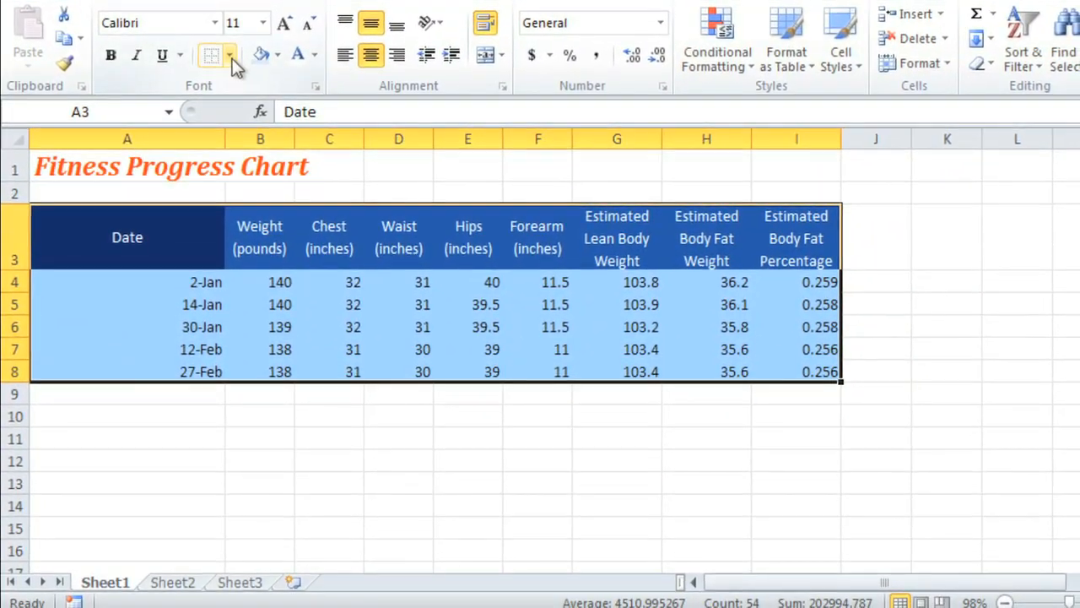
click(231, 54)
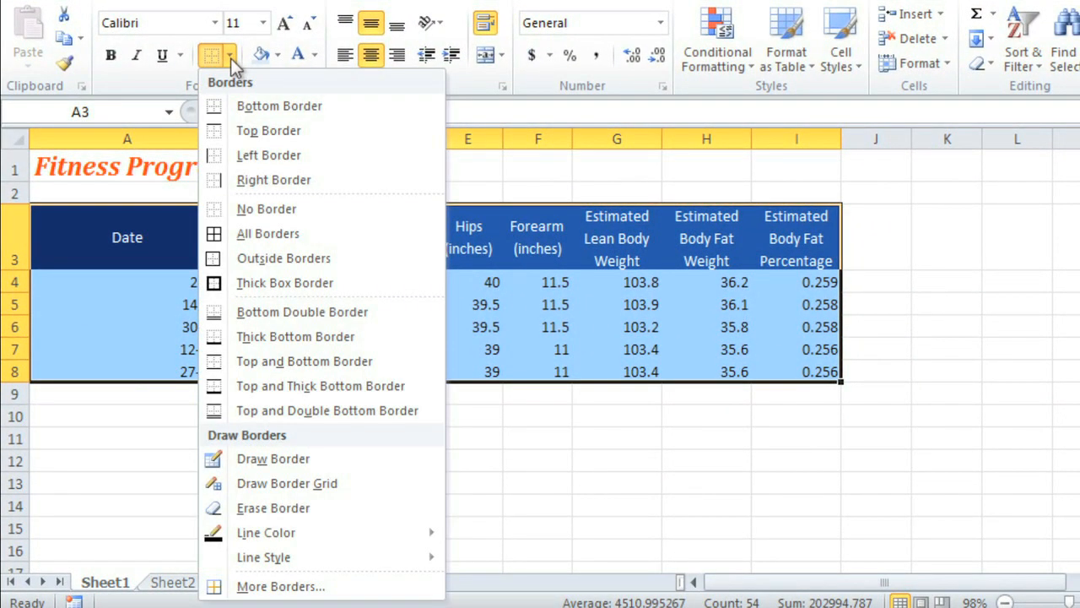
mouse_move(279, 105)
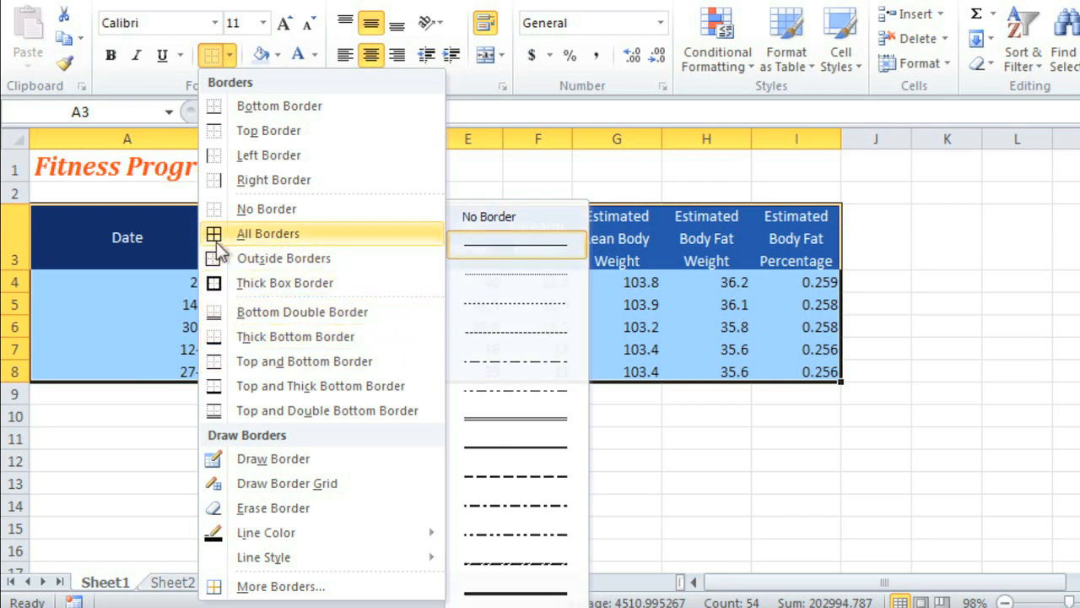
click(266, 233)
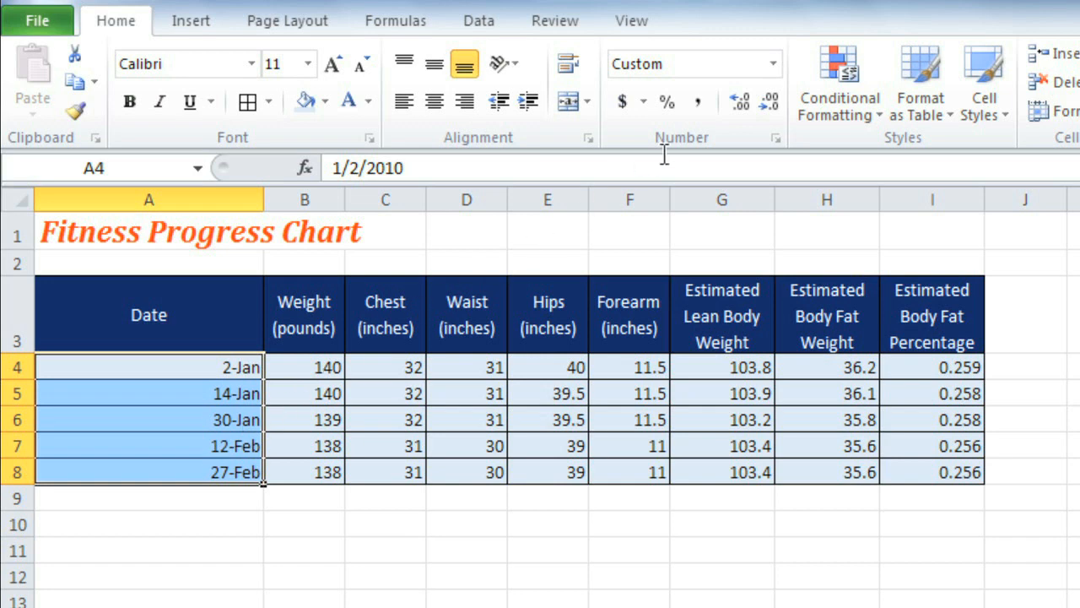
Format the A4:A8 dates as Long Date, then select the I4:I8 body fat values
click(770, 64)
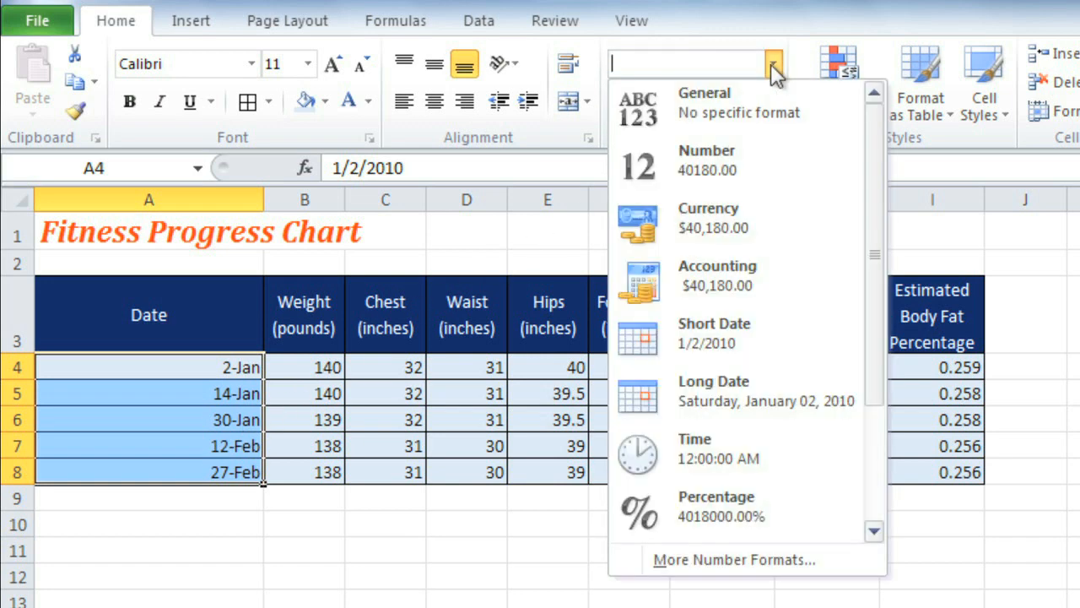
mouse_move(756, 391)
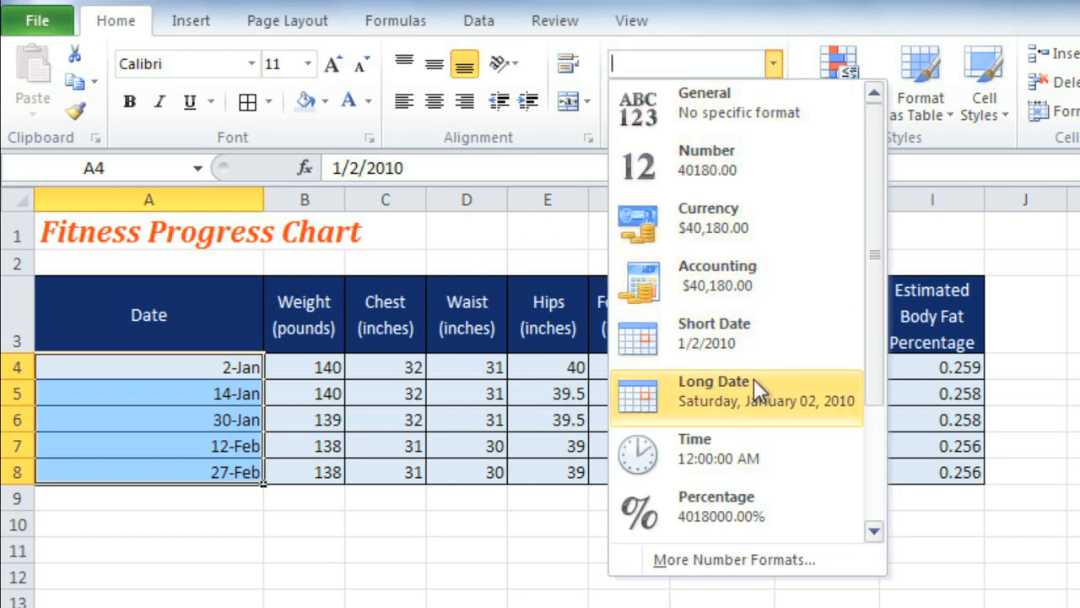
click(712, 390)
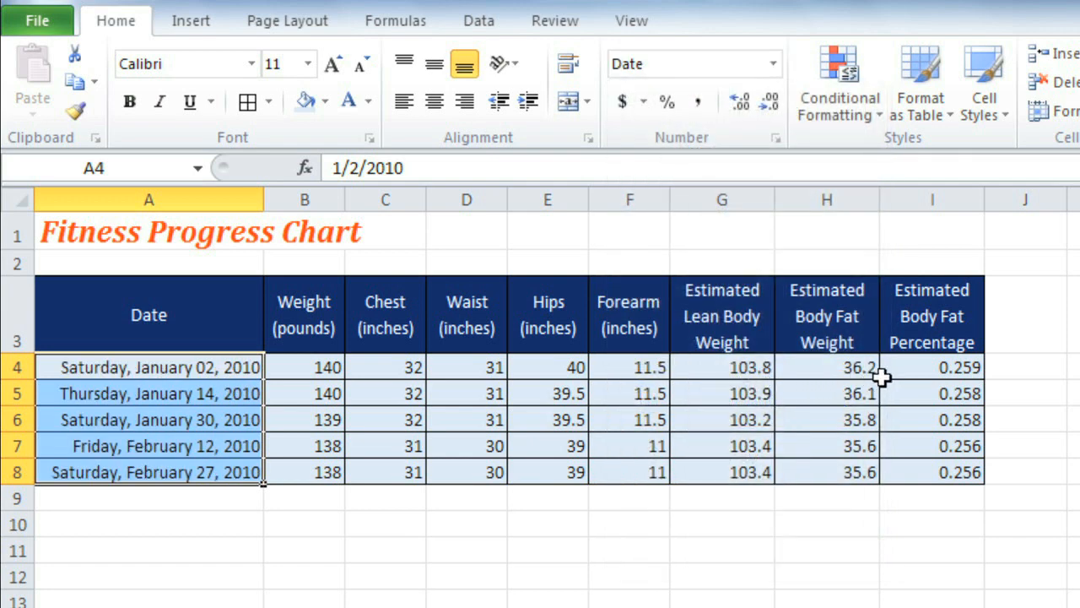
drag(932, 366, 932, 393)
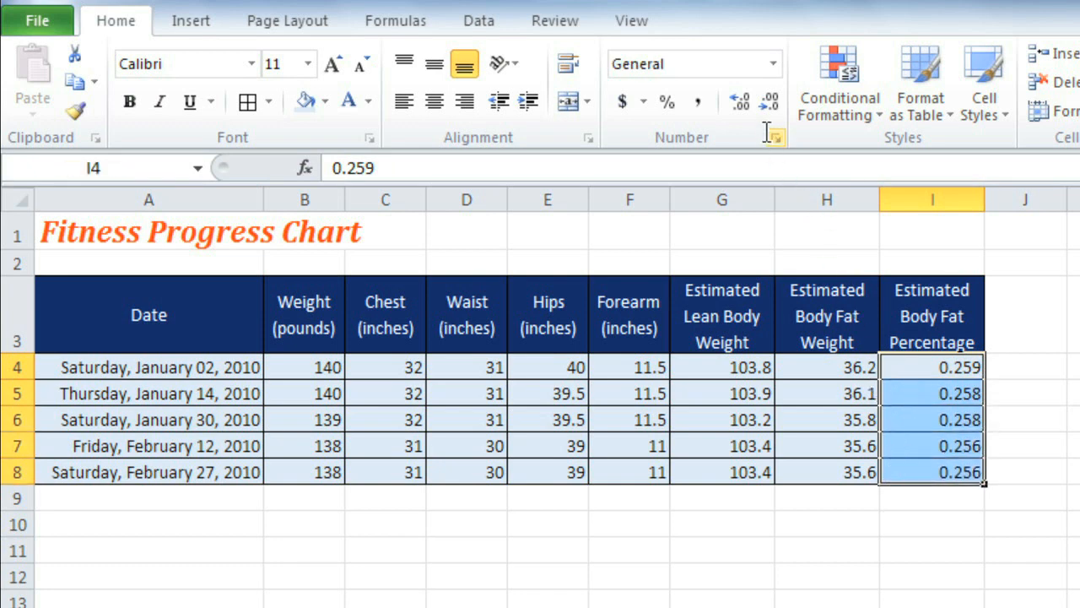
Format the body fat values as Percentage, e.g. 25.90%
click(763, 64)
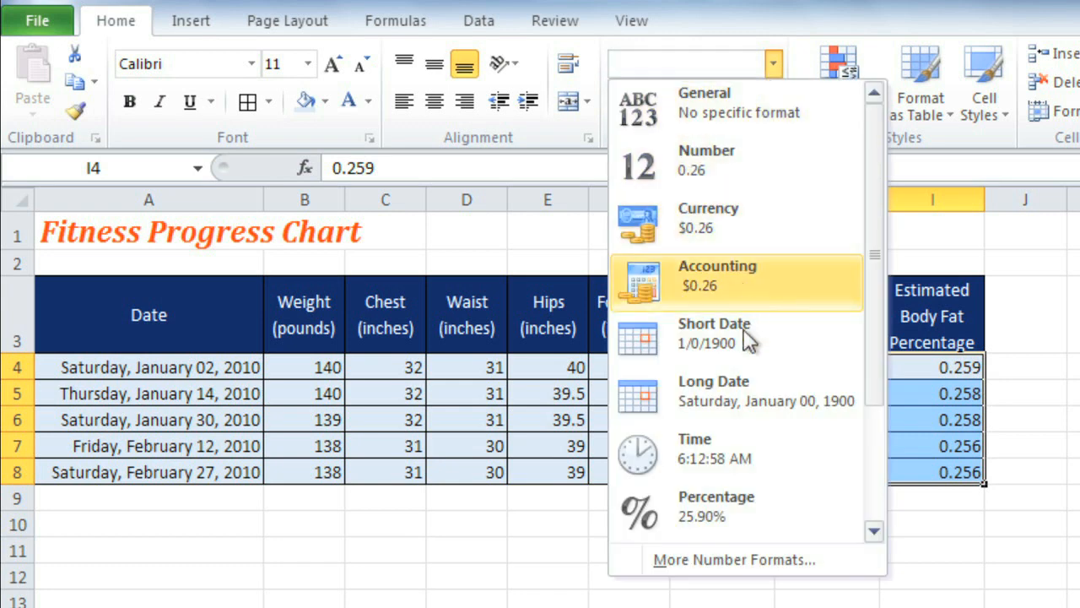
click(716, 496)
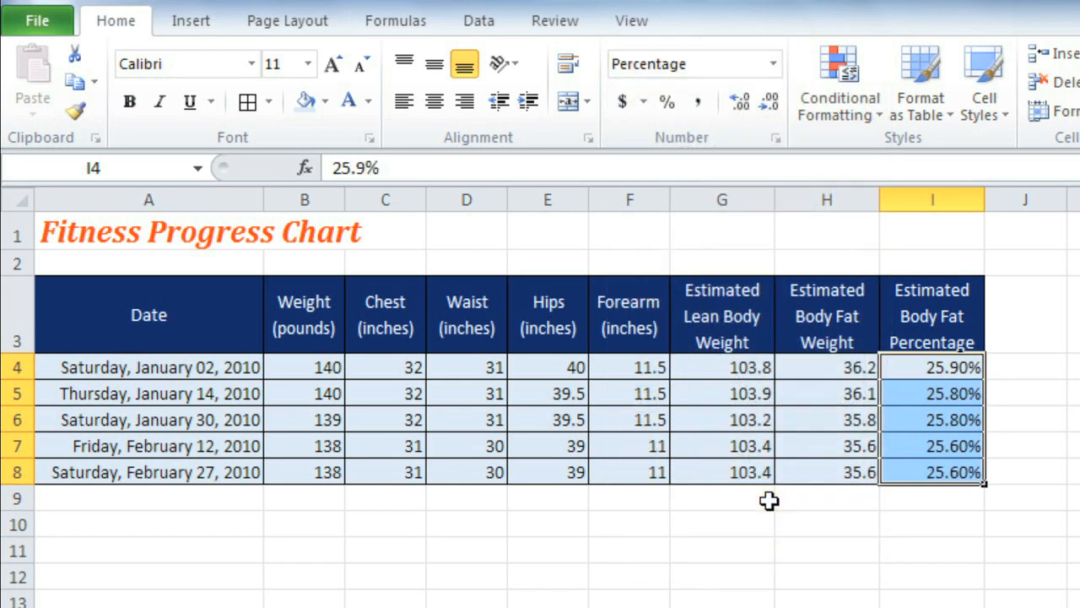